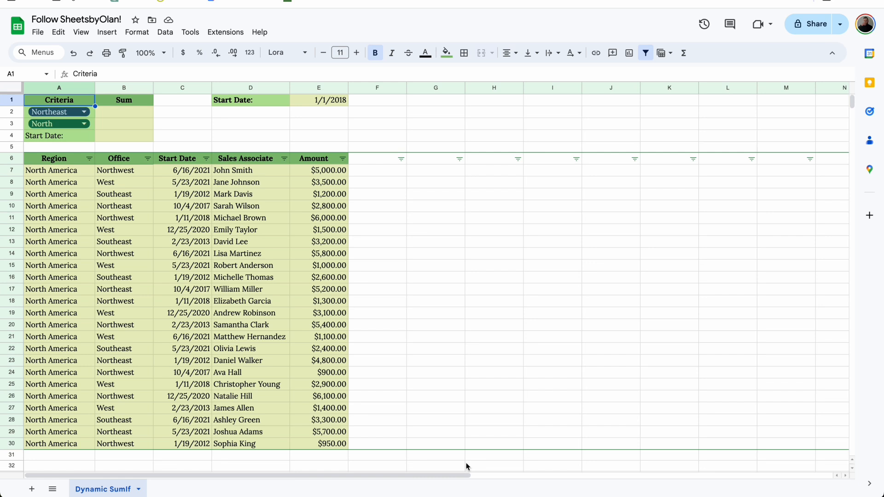
mouse_move(278, 248)
text(=)
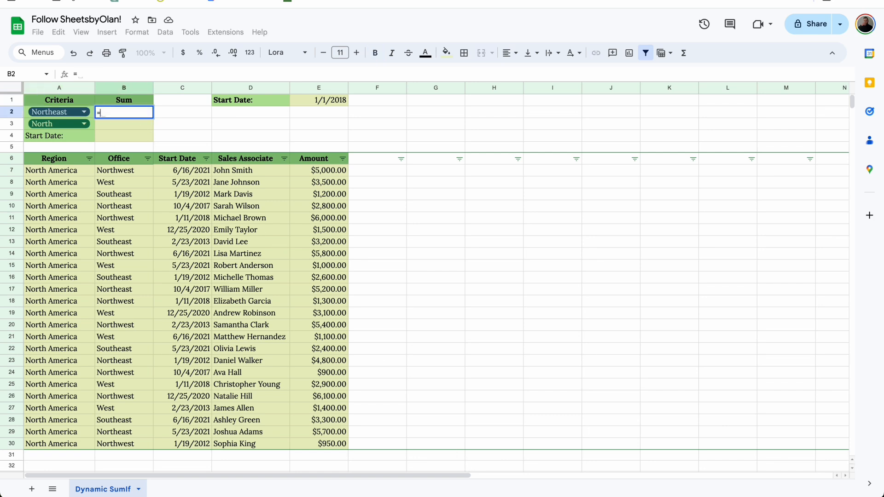
Step: Enter a SUMIF in B2 totalling Amount for Office "Northwest" over B7:B30, giving $31,450.00
text(sum)
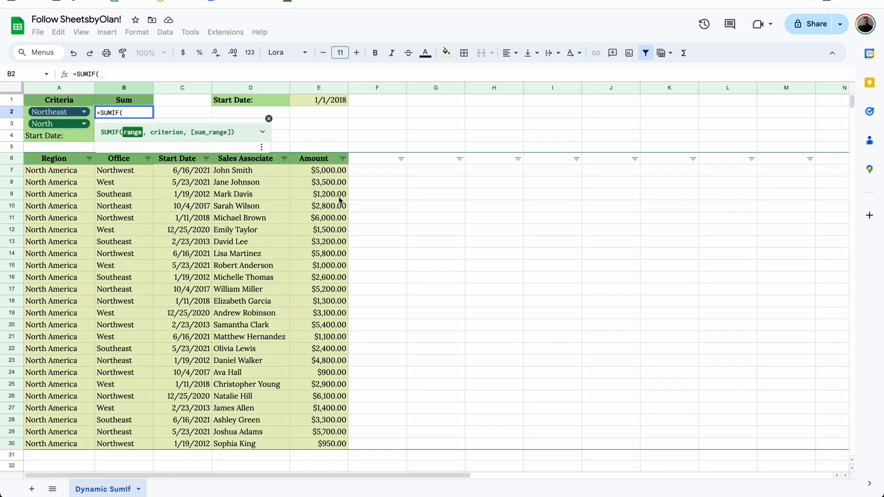
mouse_move(225, 174)
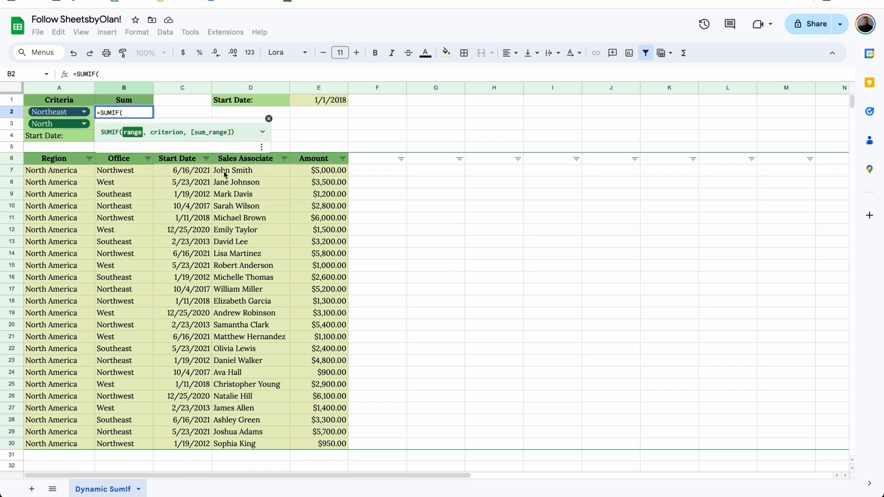
click(123, 169)
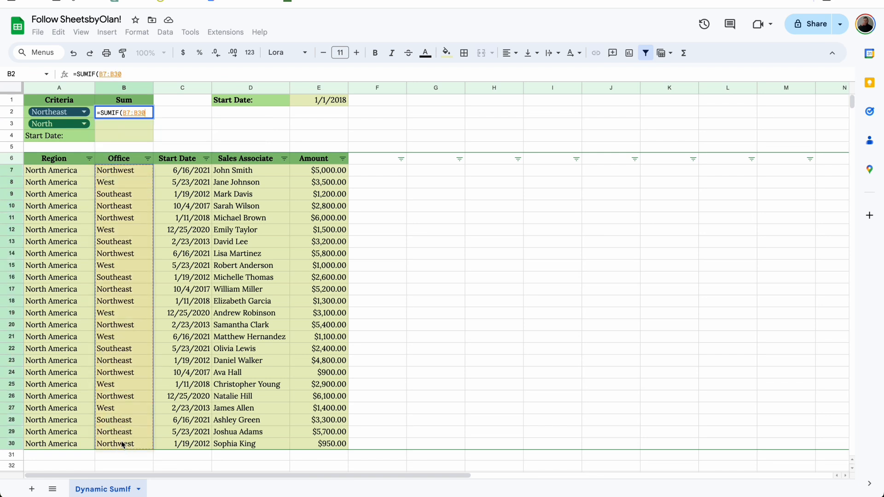
text(,")
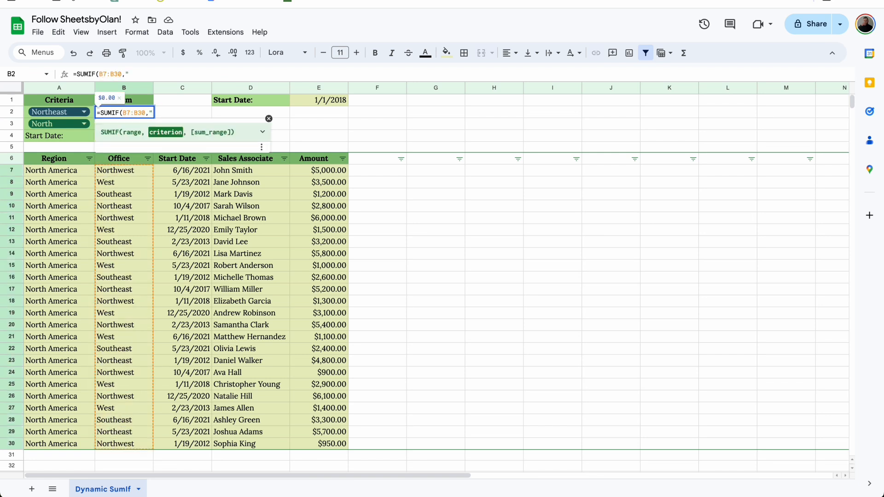
text(North)
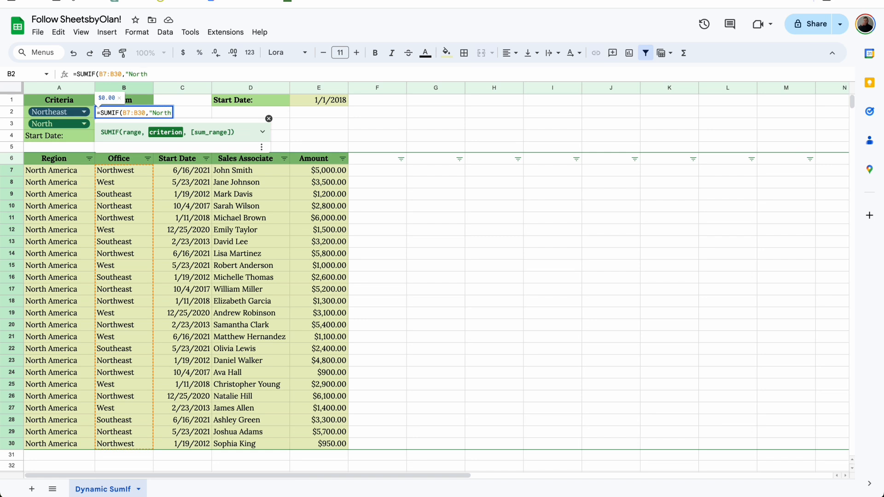
text(west)
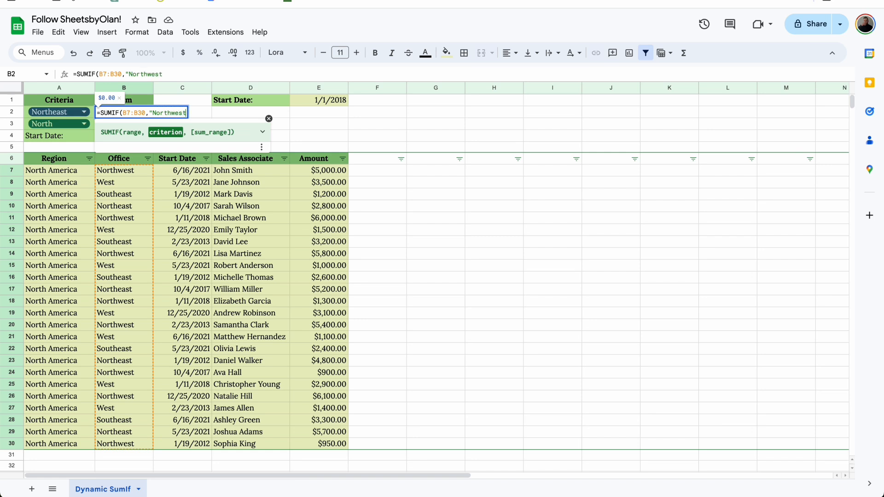
text(,E7:E22)
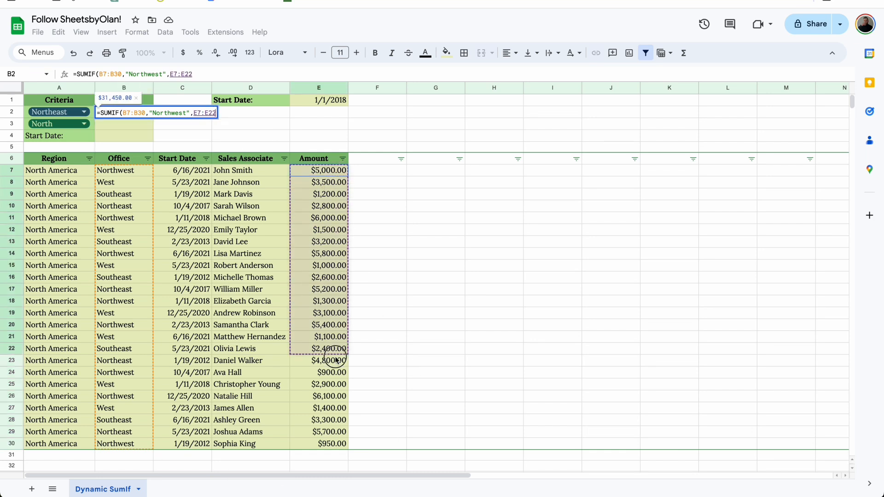
key(Return)
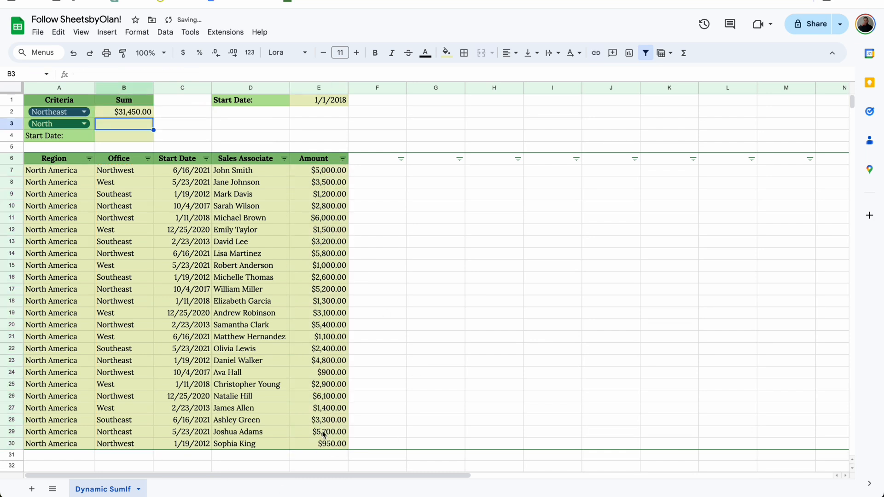
Step: Choose Southeast in the A2 dropdown so the Sum updates to $12,700.00, then move to B3
click(124, 111)
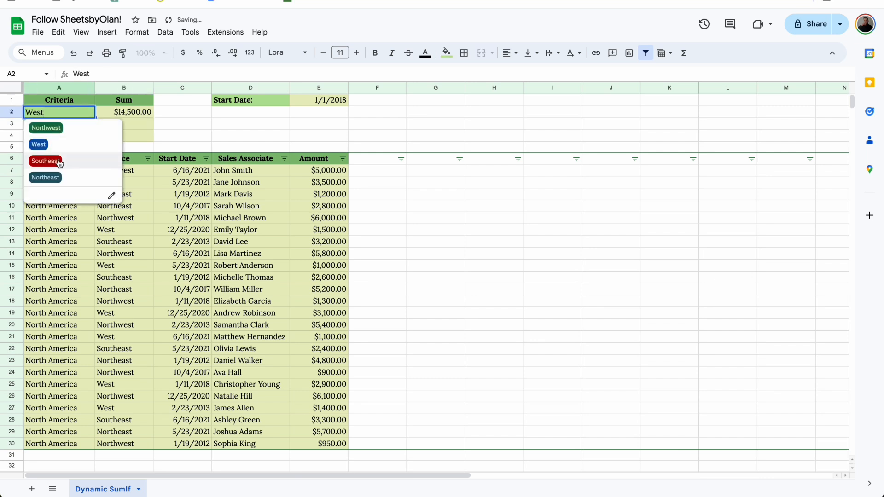
click(46, 160)
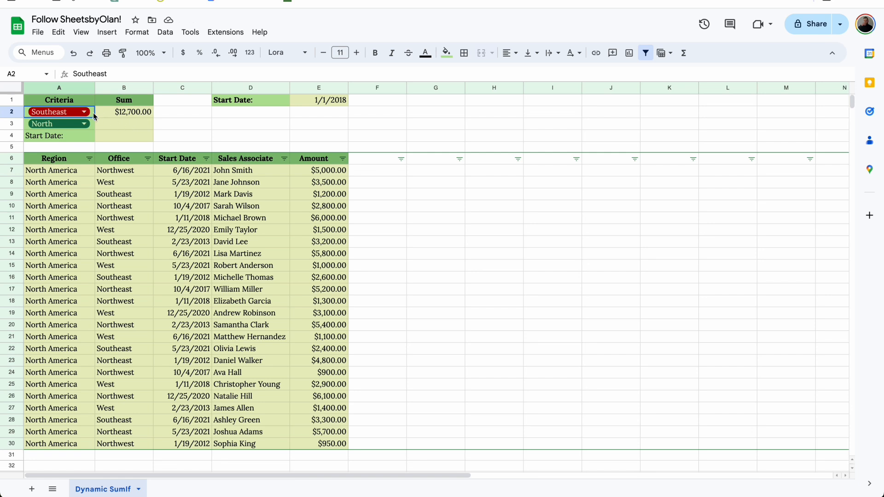
key(Delete)
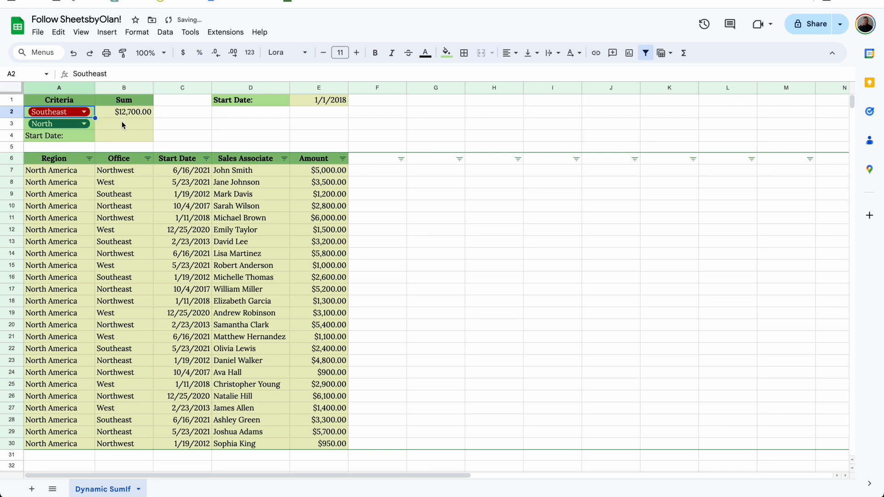
click(124, 123)
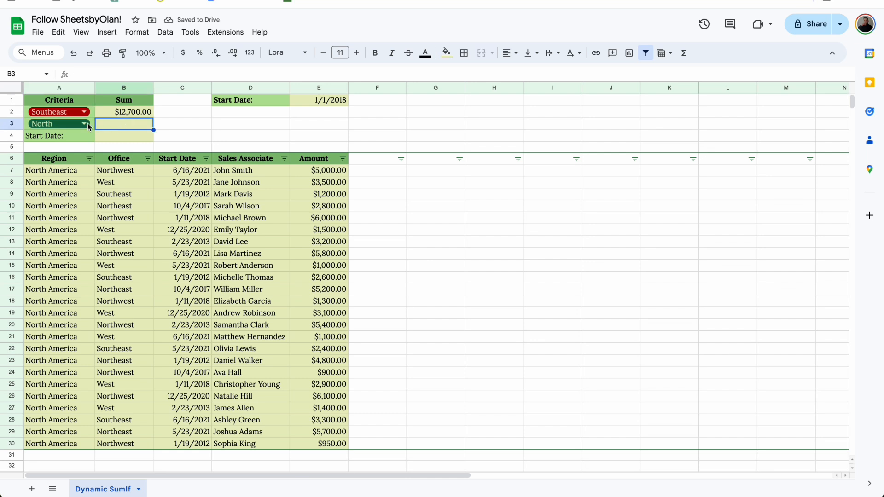
Step: Start B3 as =SUMIF(B7:B30,"*"&A3&"*" with wildcards around the A3 criterion
text(=)
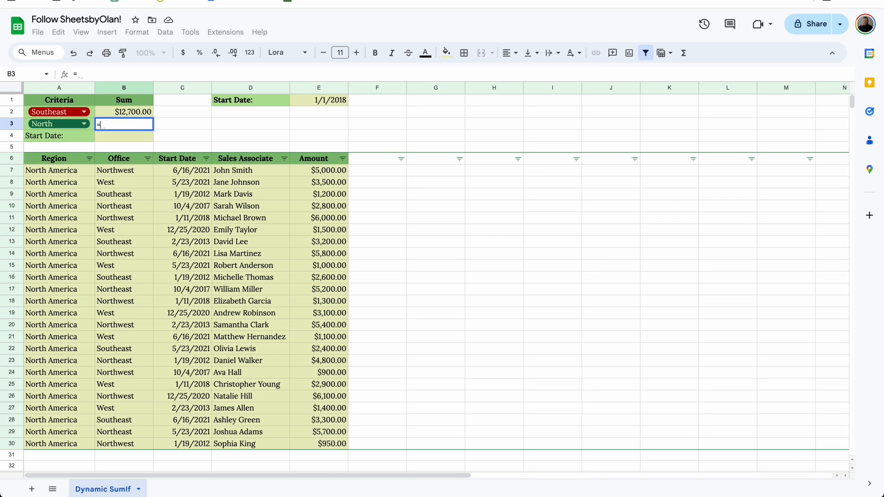
text(SUMIF()
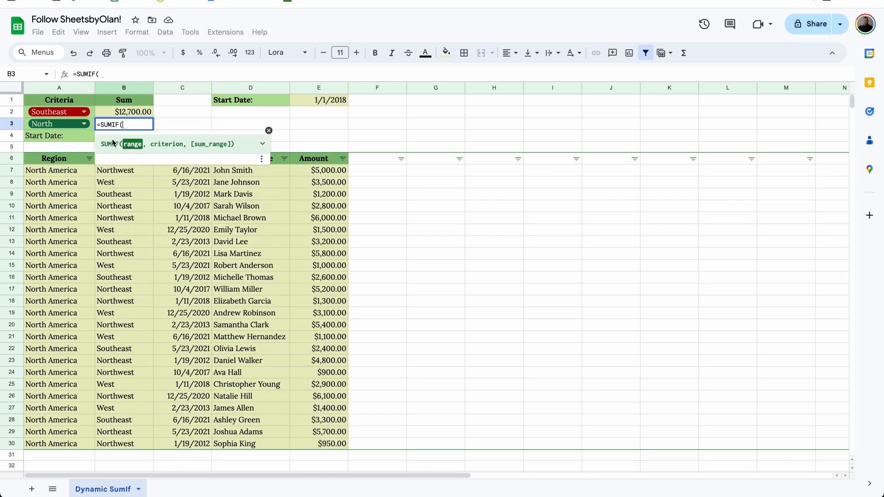
mouse_move(119, 171)
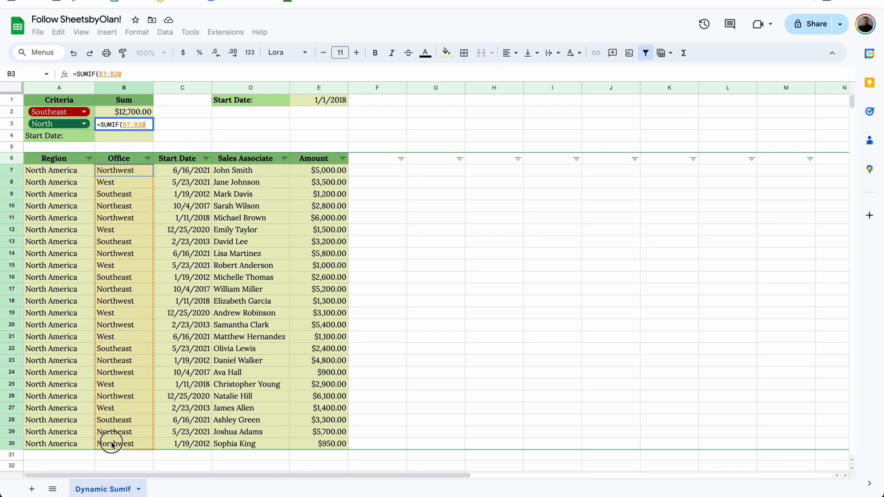
text(,")
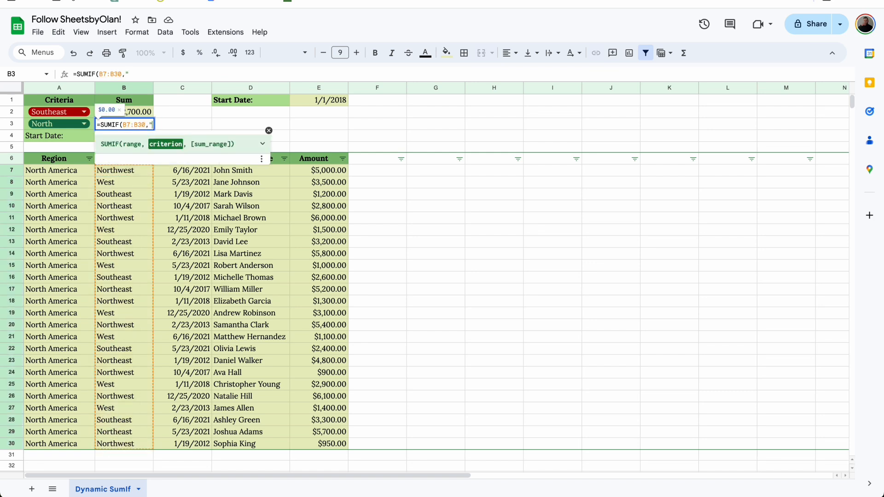
text(*"&)
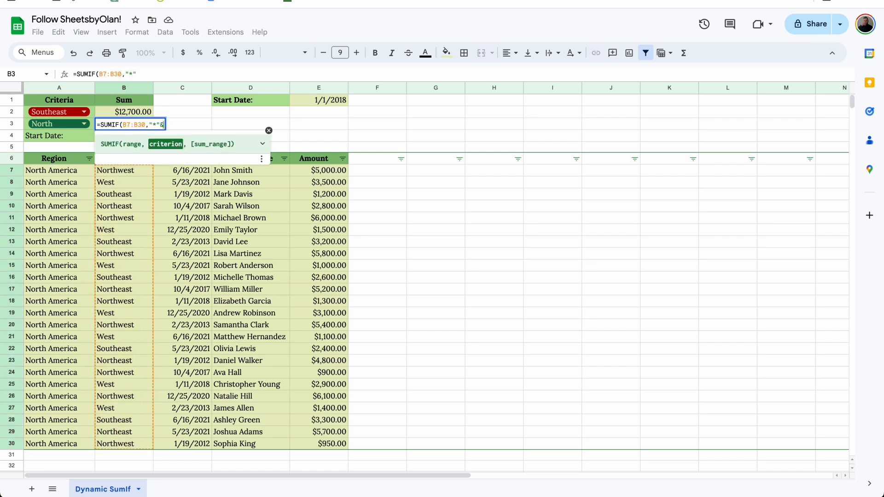
text(&)
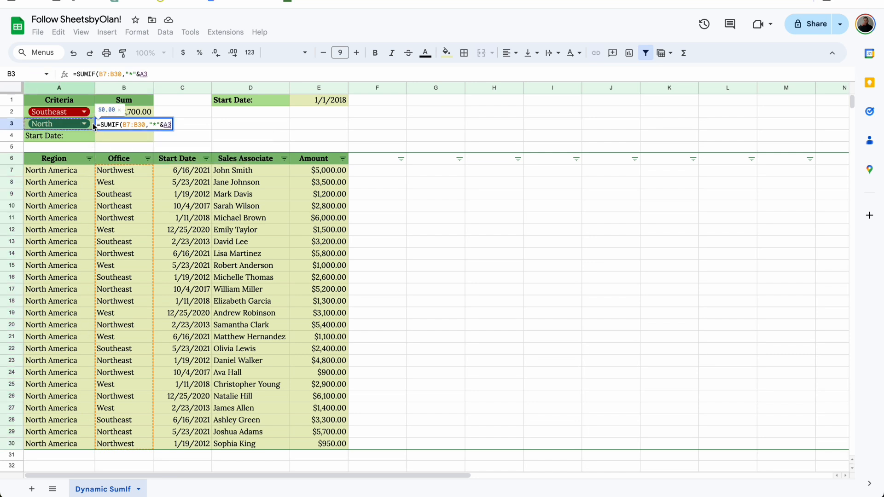
text(&)
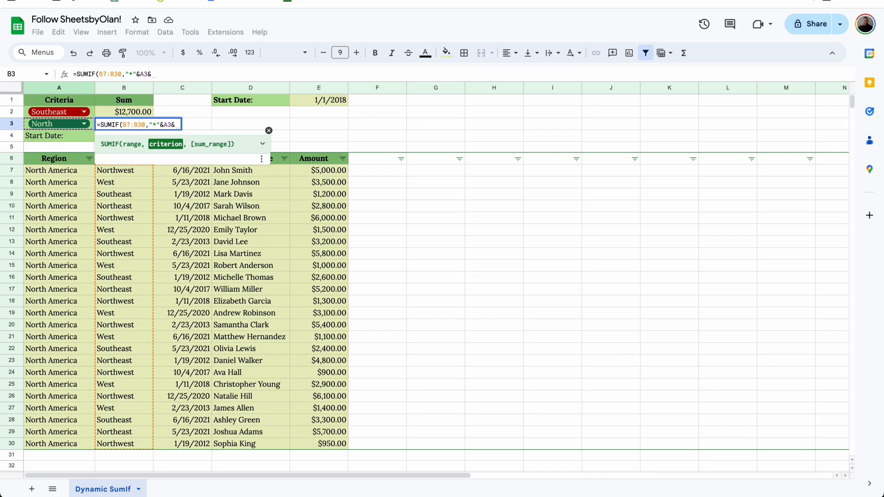
text("*")
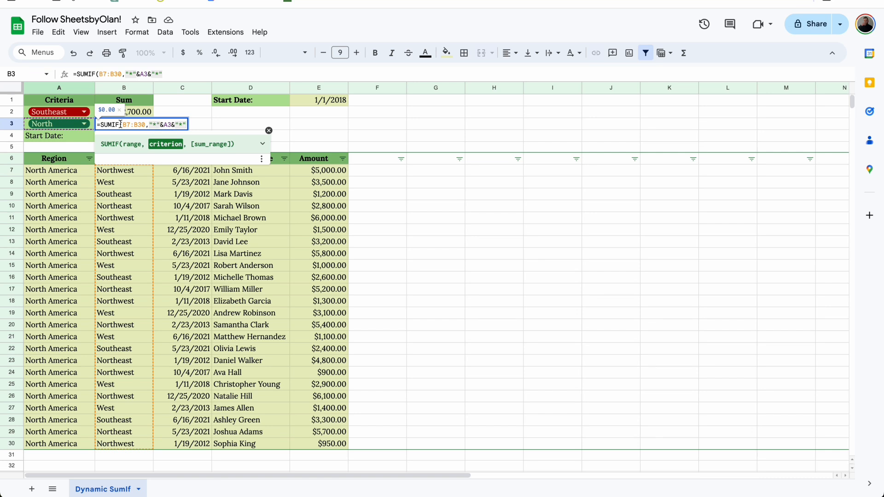
mouse_move(160, 135)
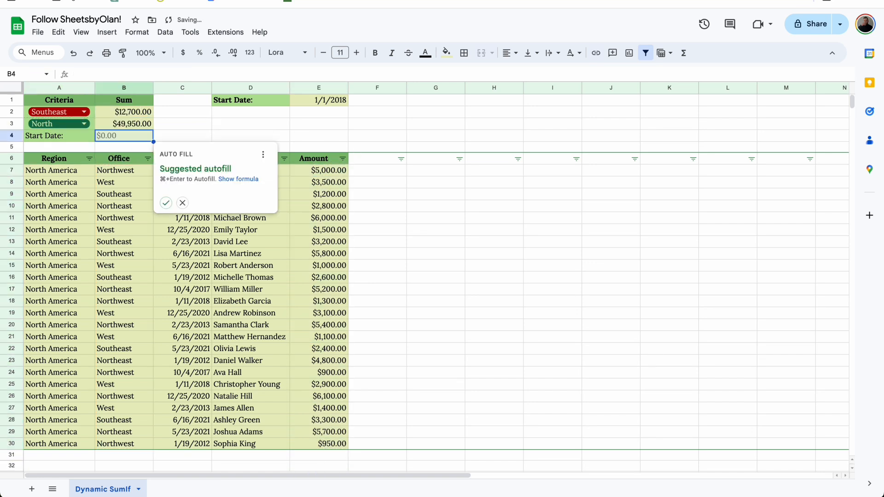
Step: Dismiss the autofill suggestion and switch A2 through Northeast to Northwest ($31,450.00)
click(181, 203)
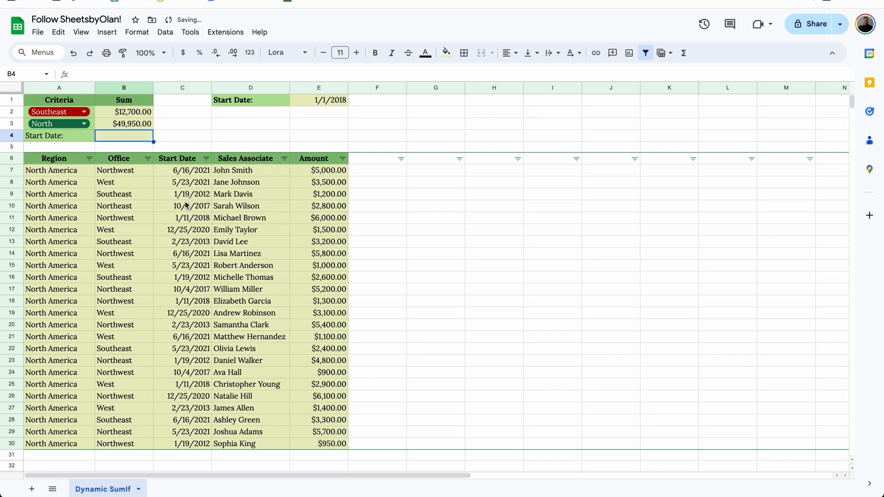
click(59, 112)
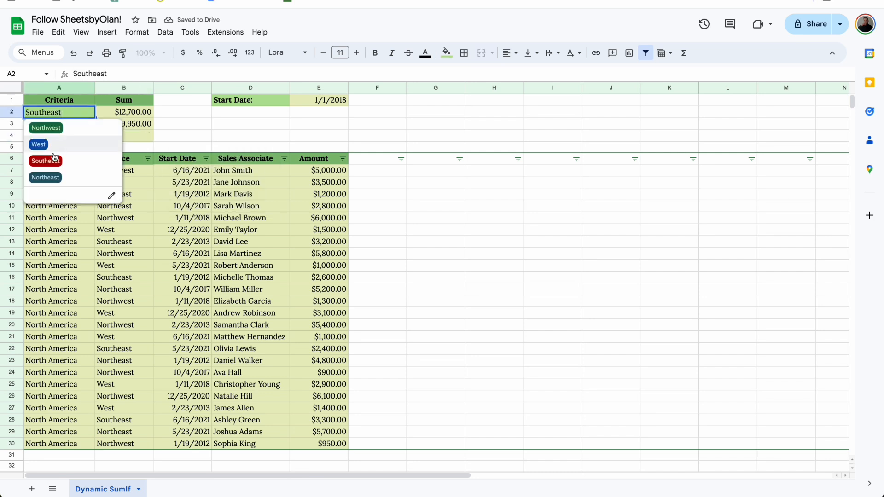
click(45, 178)
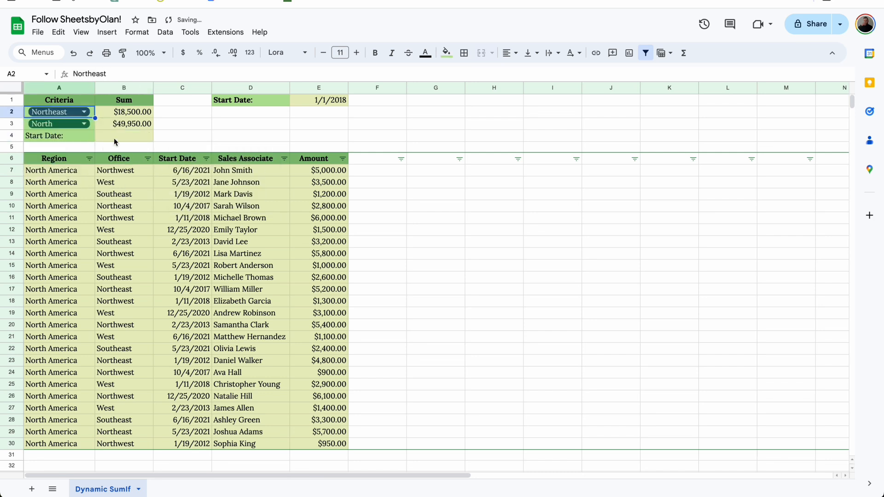
click(85, 112)
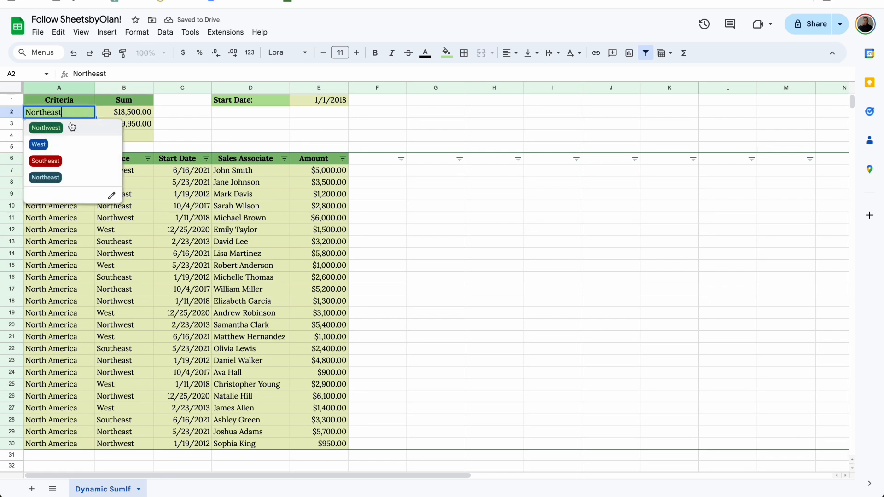
click(46, 127)
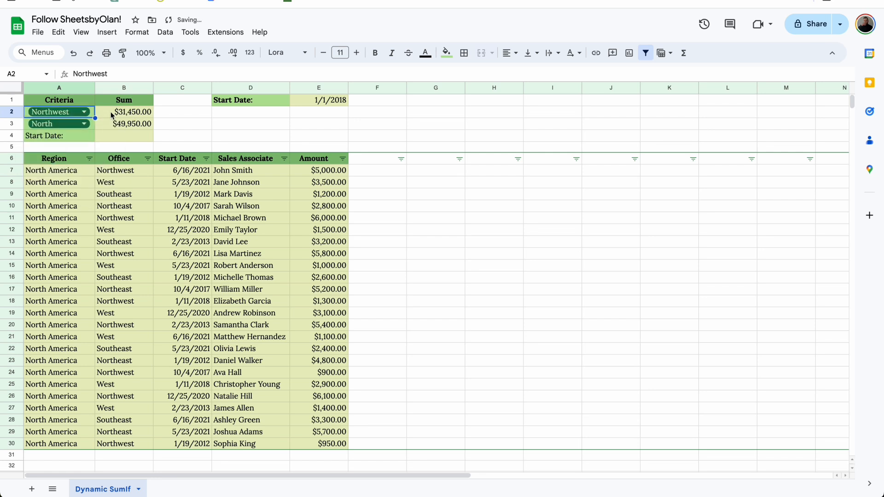
mouse_move(81, 132)
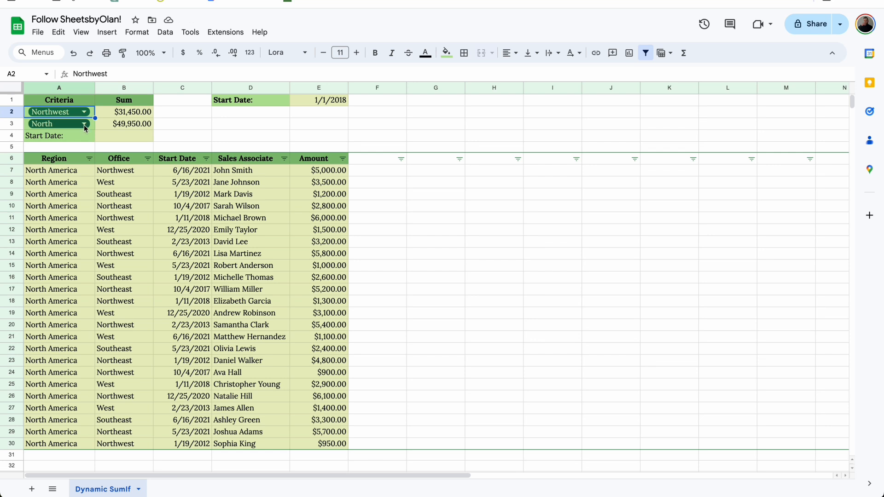
Step: Empty the region criterion in A3 so the wildcard SUMIF totals $77,150.00
click(84, 123)
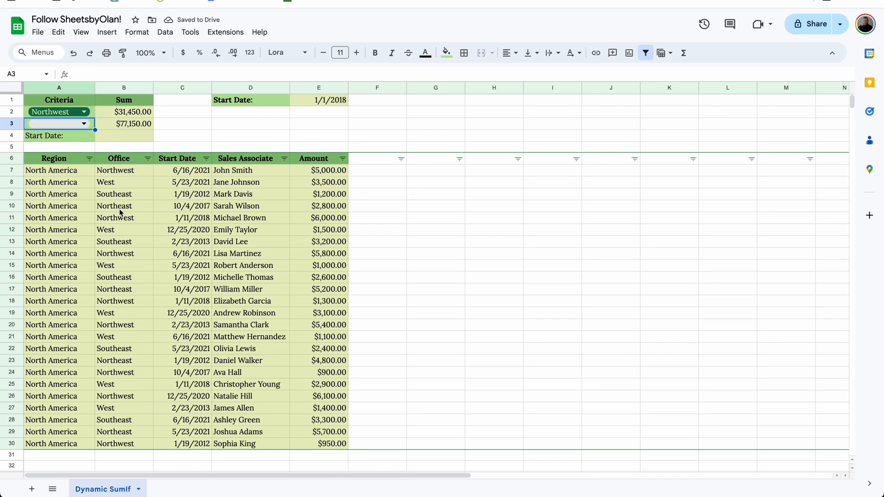
click(84, 124)
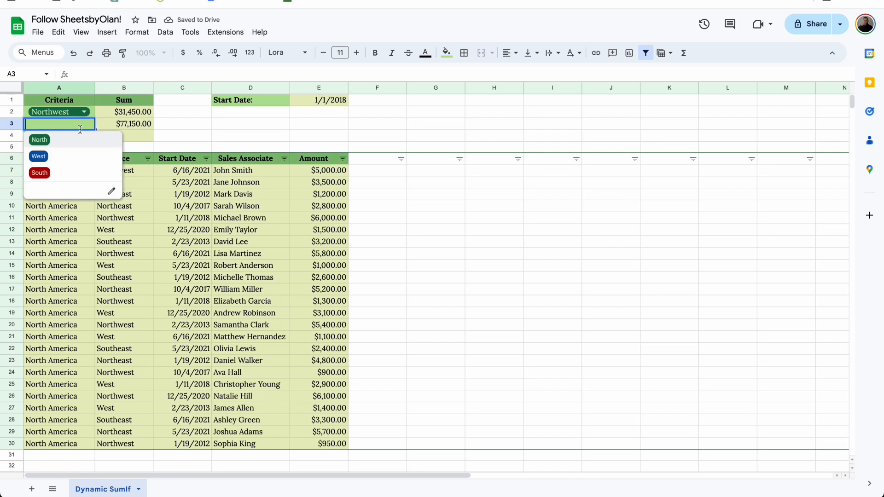
Step: Restore North in A3 and enter =SUMIF(C7:C30,">="&E1,E7:E30) in B4, totalling $48,700.00
click(39, 139)
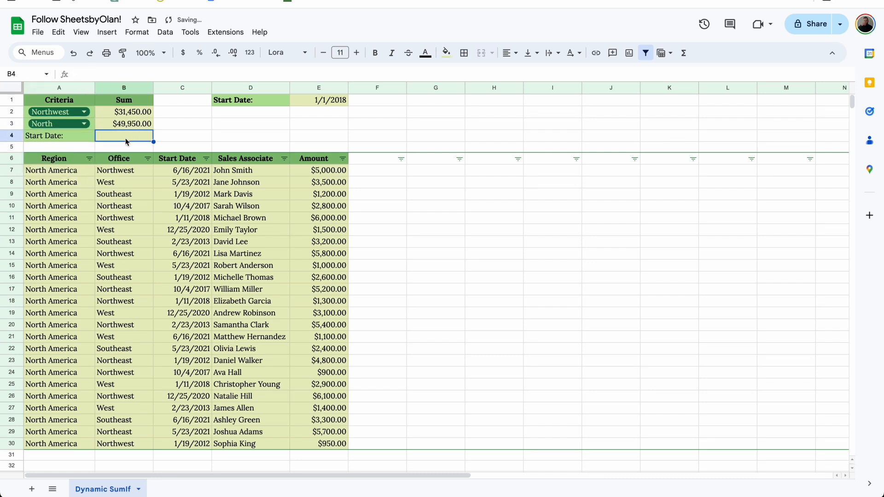
text(=SUM(B2:B3))
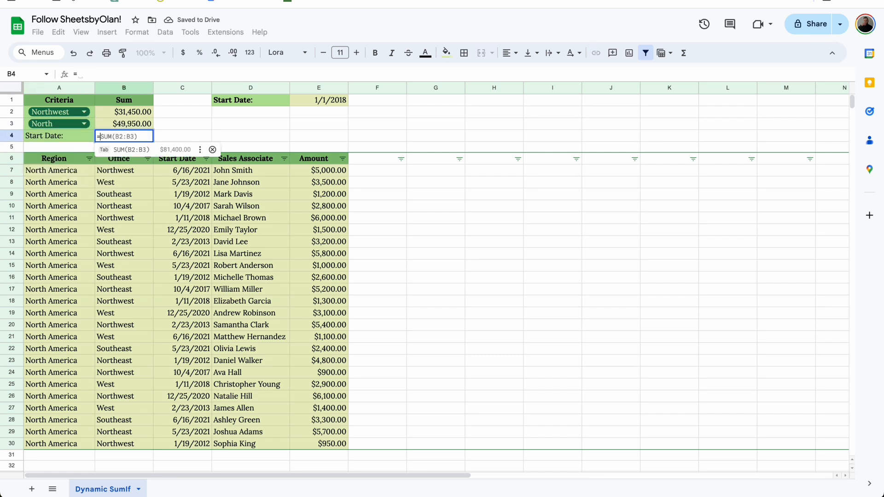
text(=sumif()
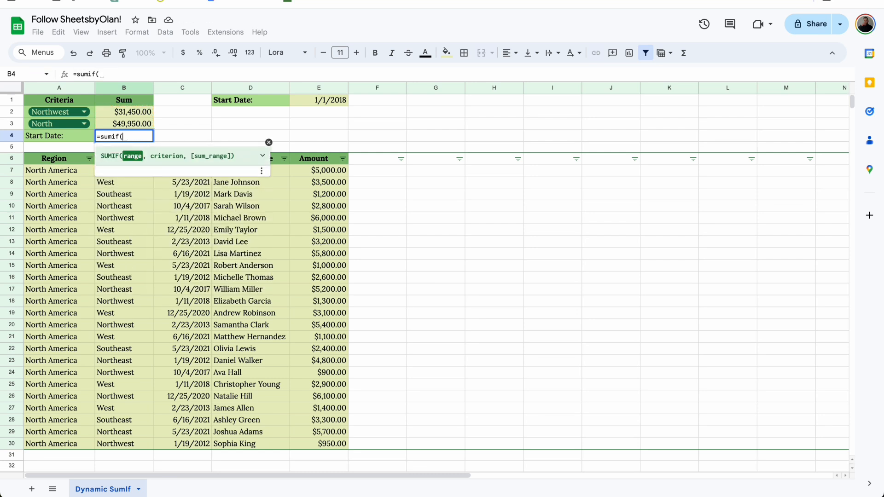
mouse_move(125, 428)
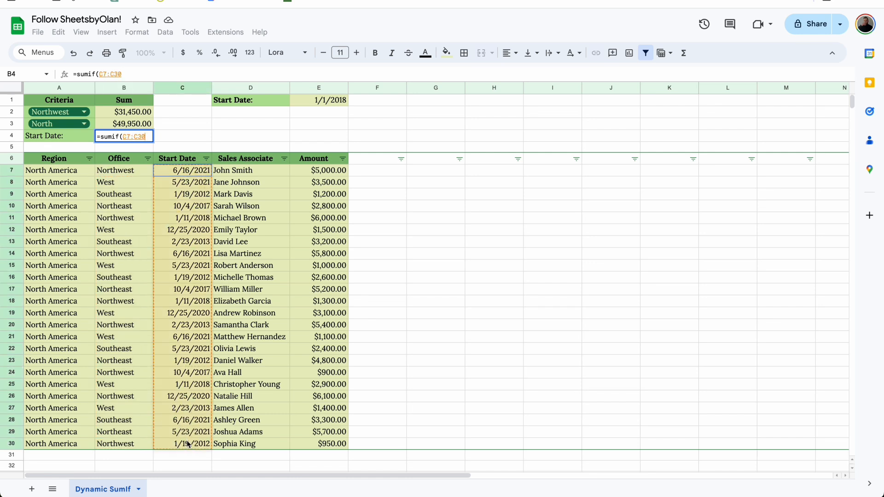
text(,")
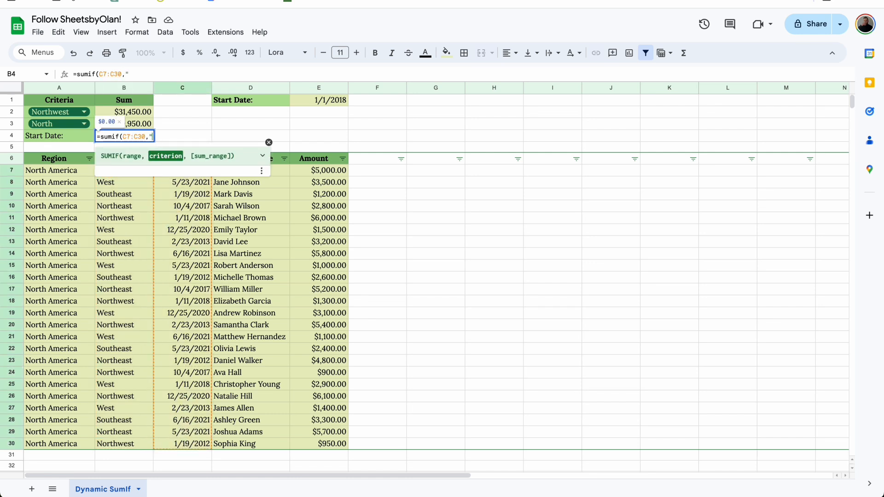
text(>)
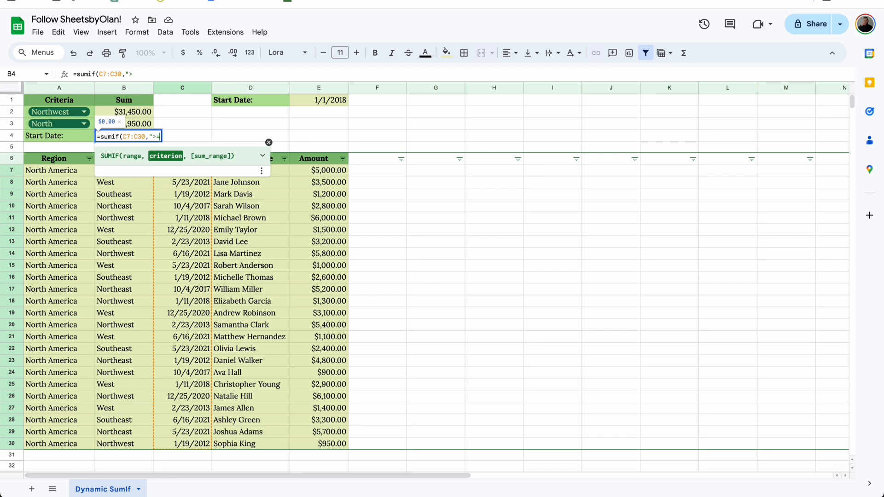
text(=")
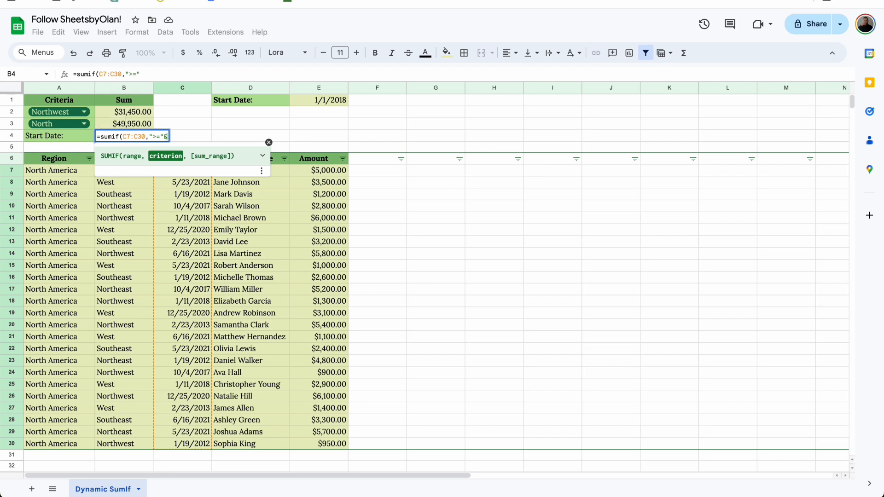
text(&)
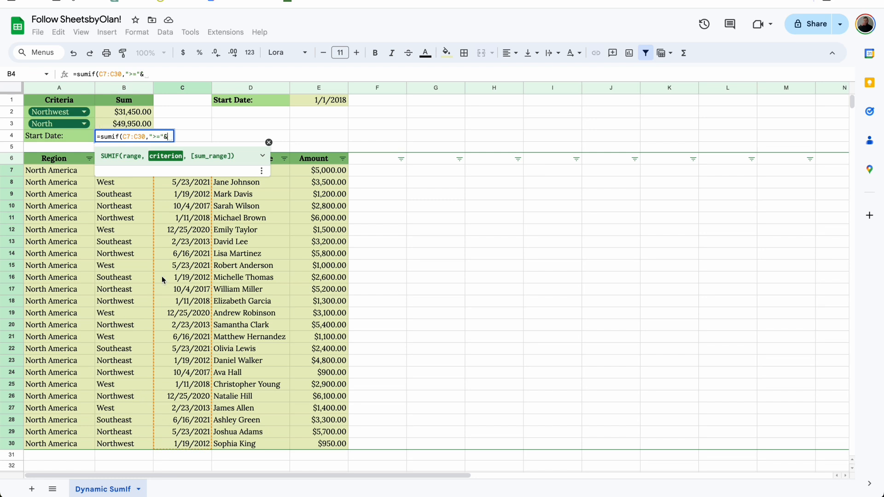
click(318, 99)
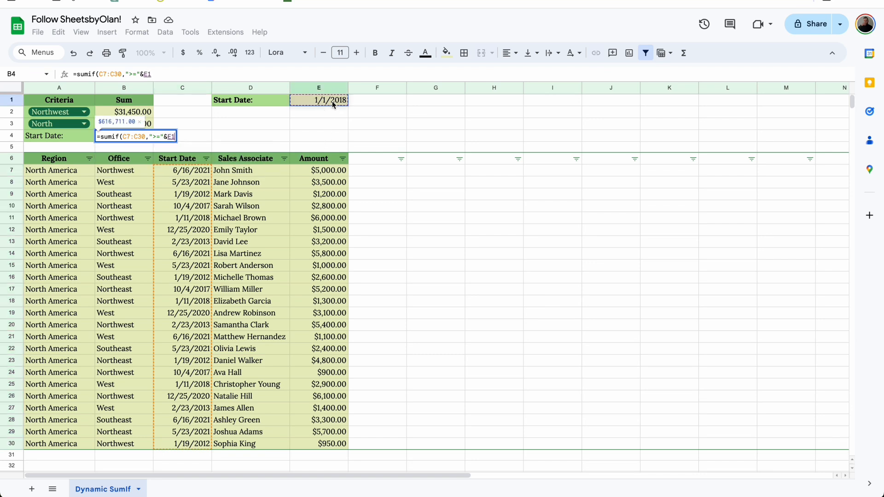
text(,)
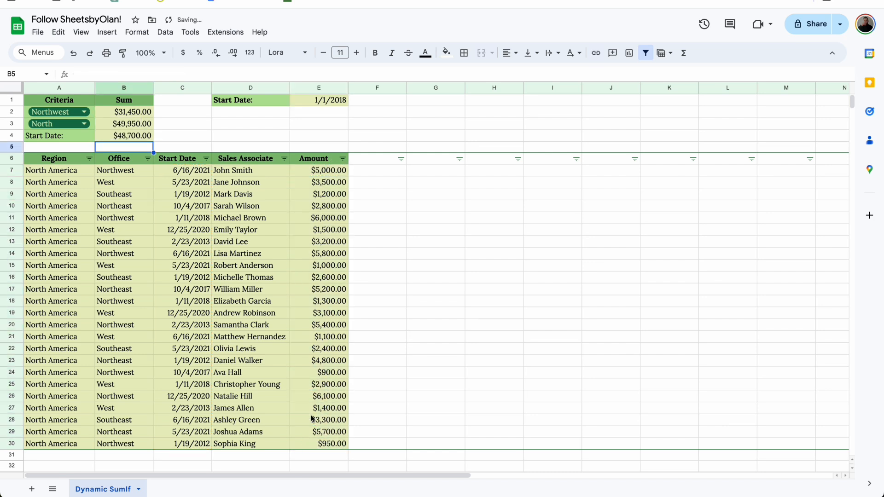
Step: Set the E1 start date to 4/1/2019 via the date picker and return to B4
click(318, 99)
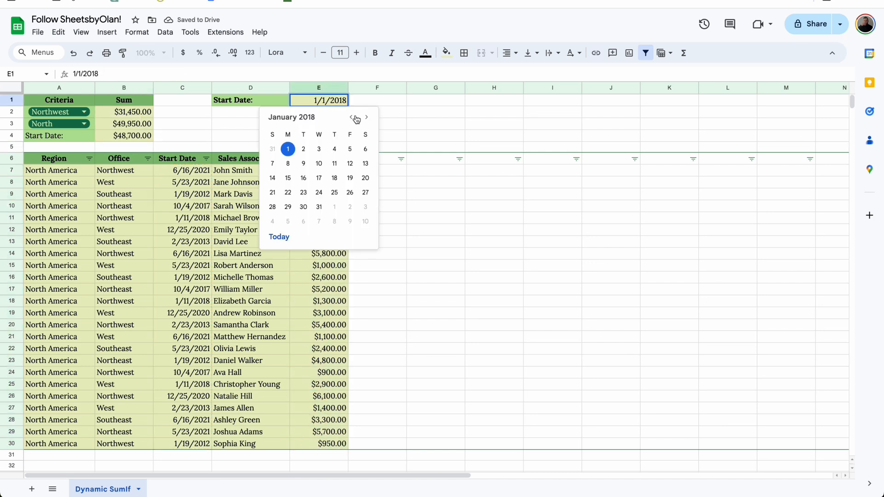
click(365, 117)
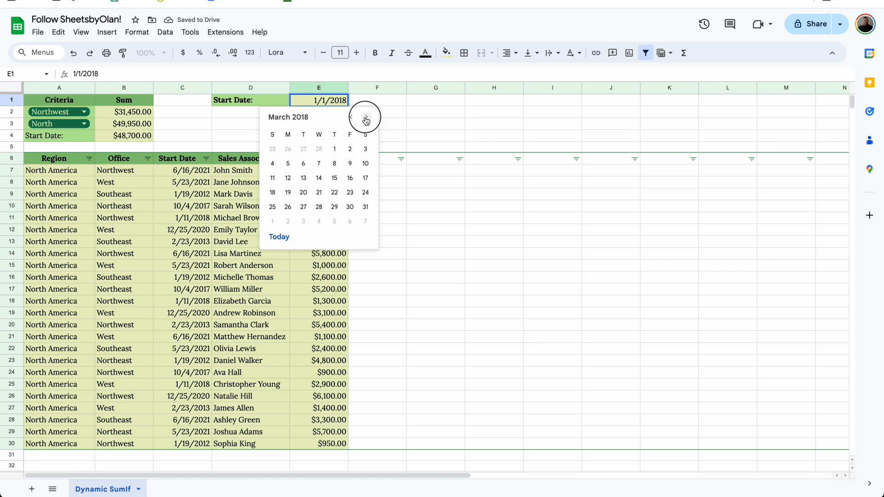
click(366, 119)
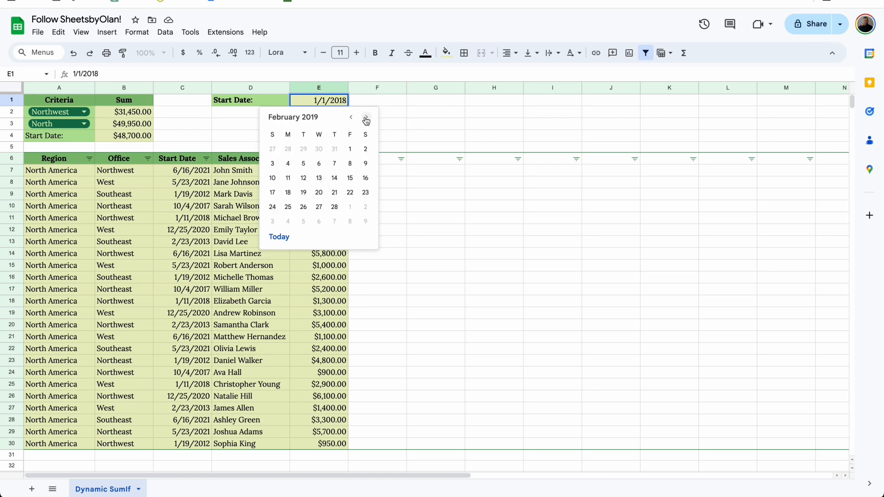
click(366, 119)
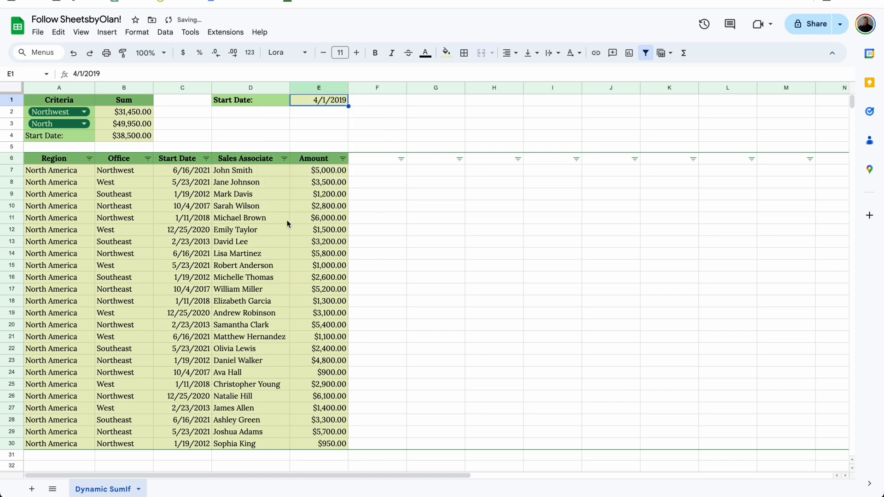
mouse_move(137, 144)
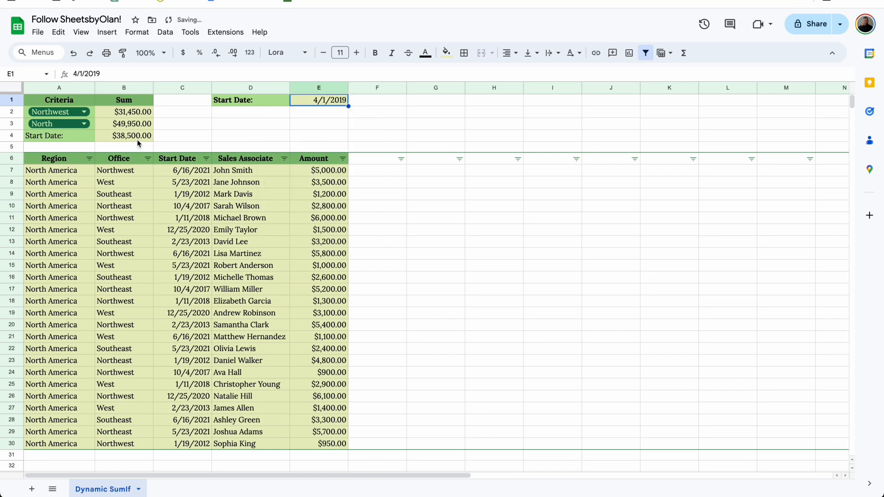
click(124, 136)
text(=sumifS(E7:E31)
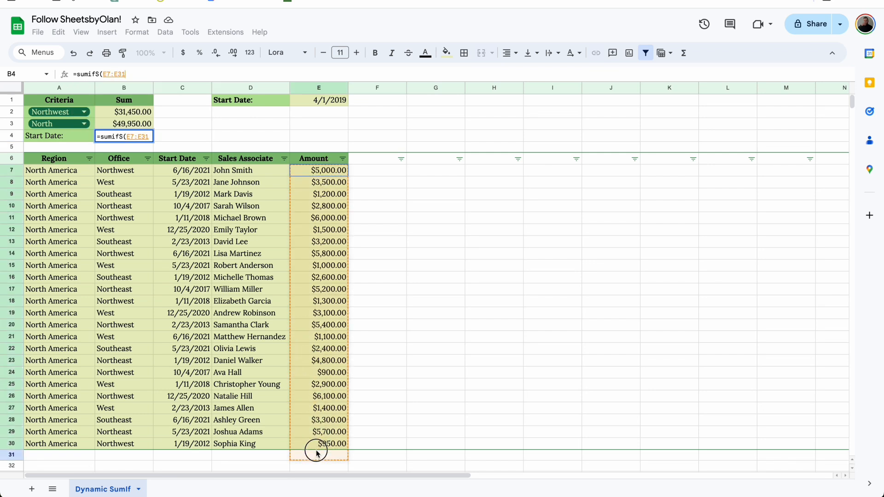
Step: Enter =SUMIFS(E7:E30,C7:C30,">="&E1,B7:B30,"*"&A3&"*") in B4, totalling $27,100.00
text(,C7:C30,")
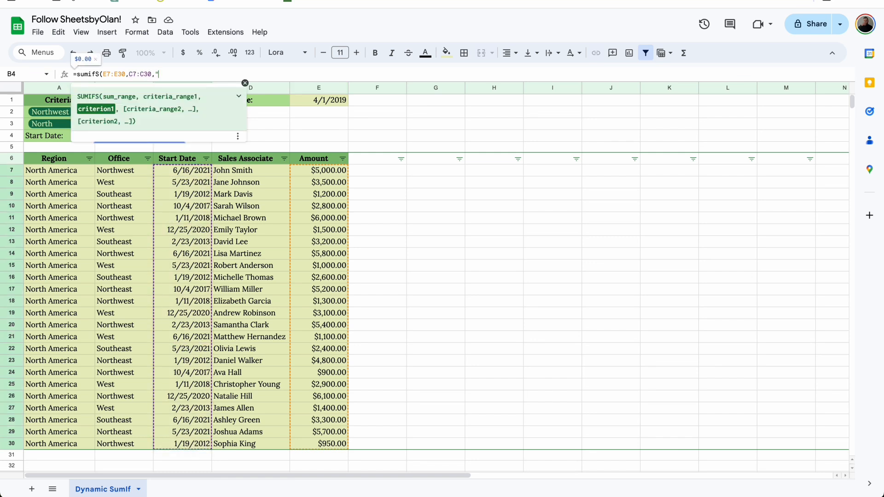
text(>=)
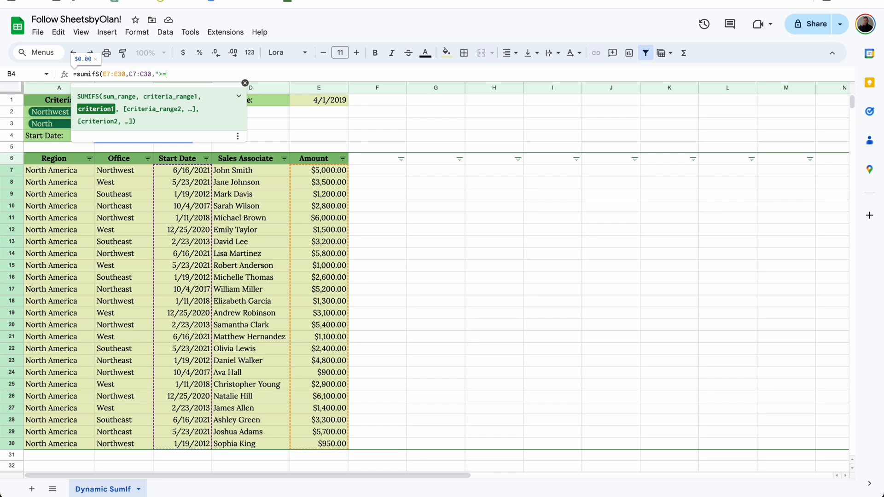
text(")
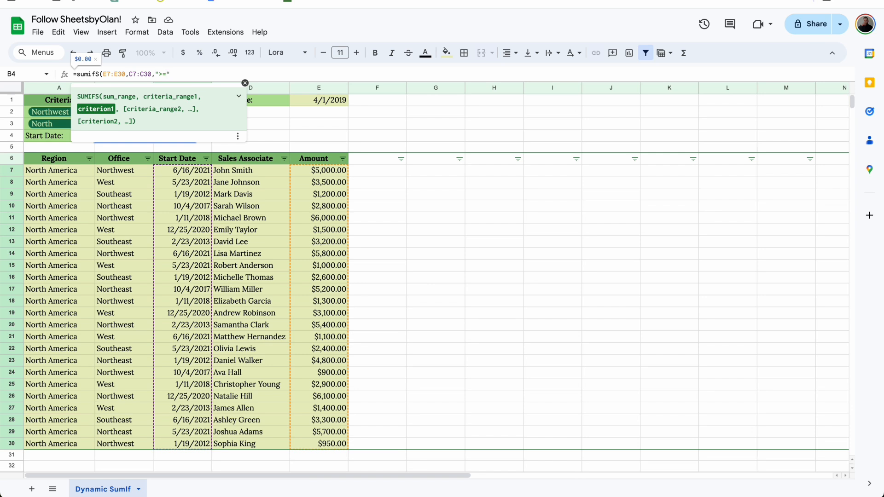
click(319, 99)
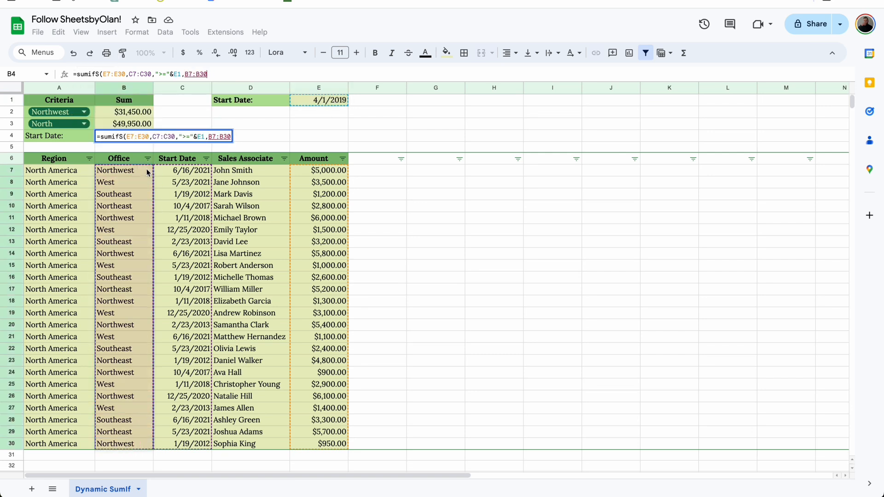
text(,")
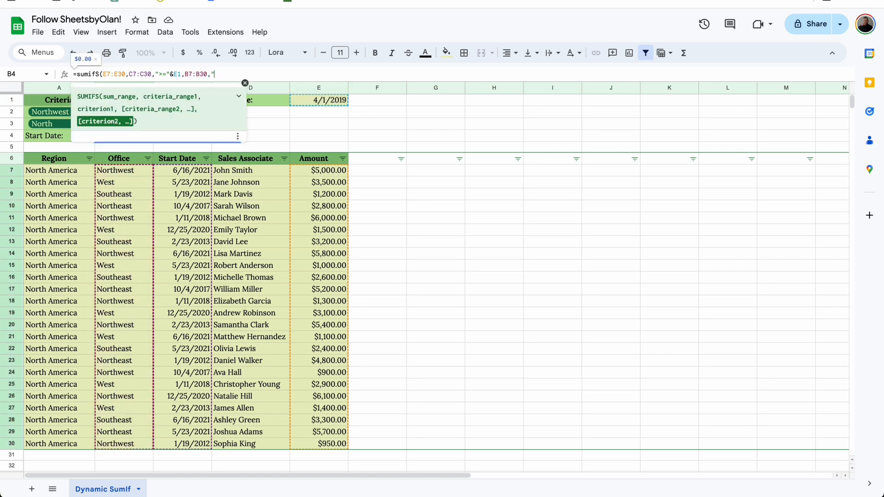
text(*)
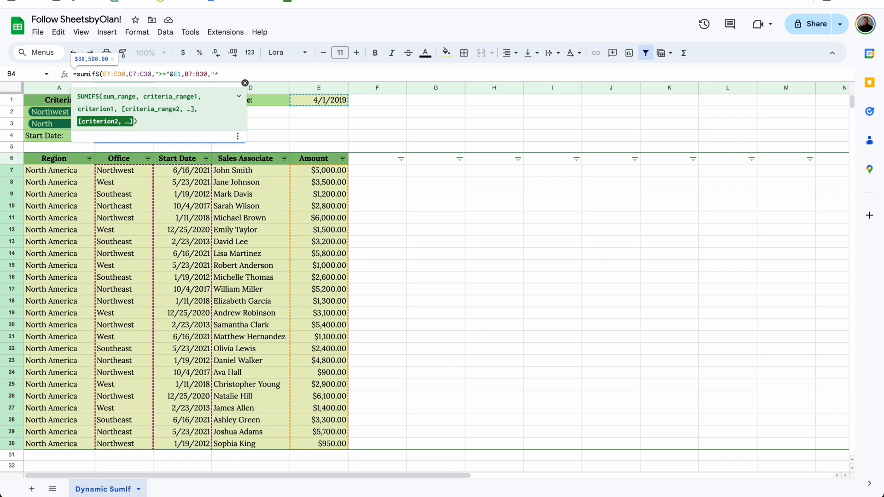
text(&)
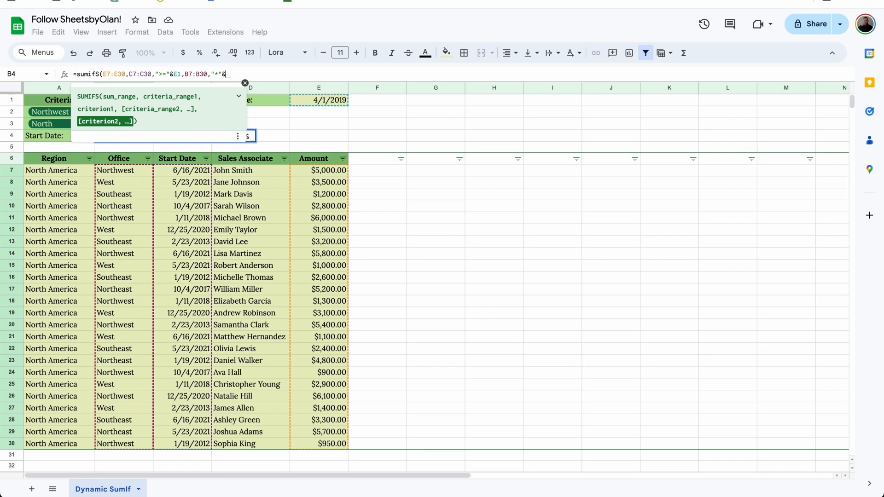
click(42, 123)
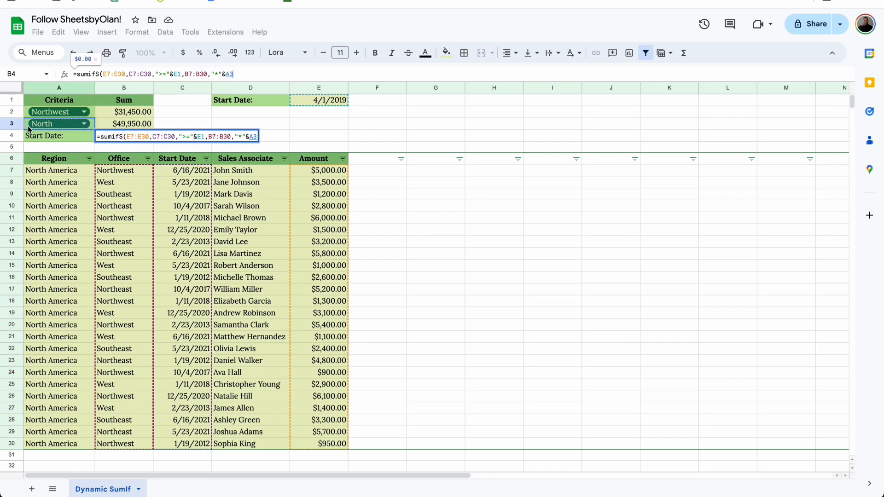
text(&"*")
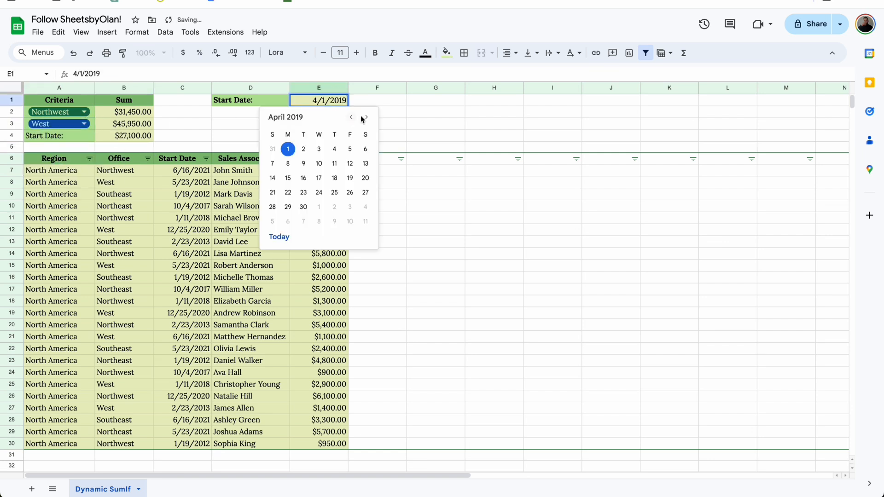
Step: Change the E1 start date to 11/1/2017 so B4 shows $29,900.00 with North in A3
click(365, 117)
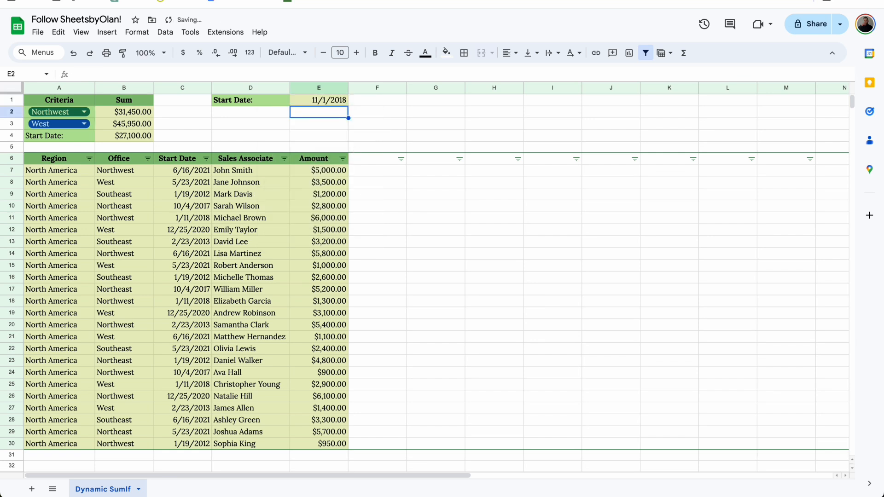
click(318, 99)
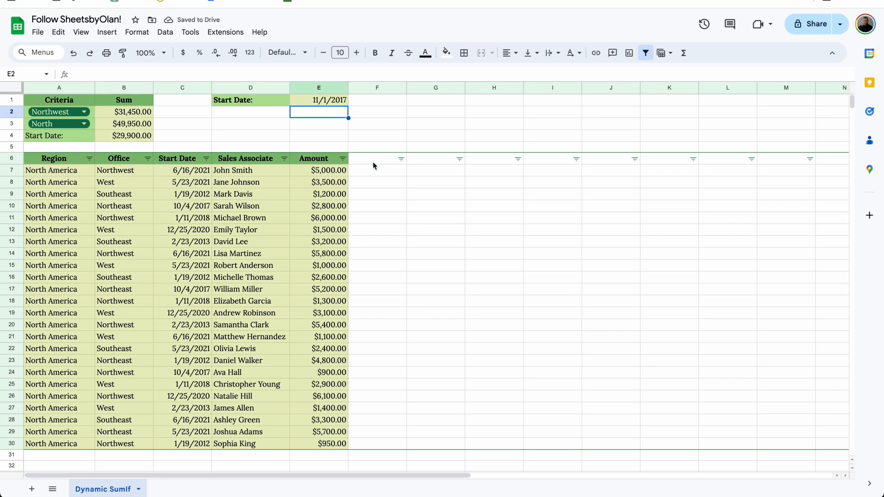
mouse_move(140, 123)
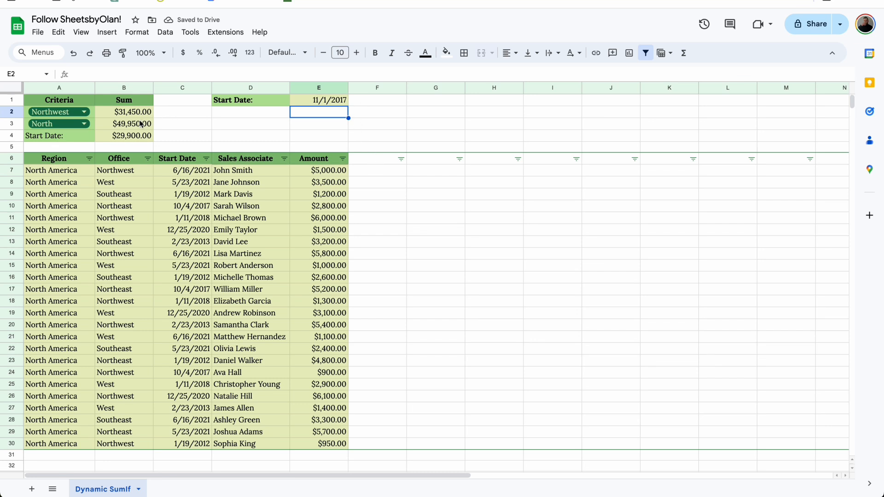
Step: Review B3 and B4 after clearing A3, showing $77,150.00 and $48,700.00
click(124, 123)
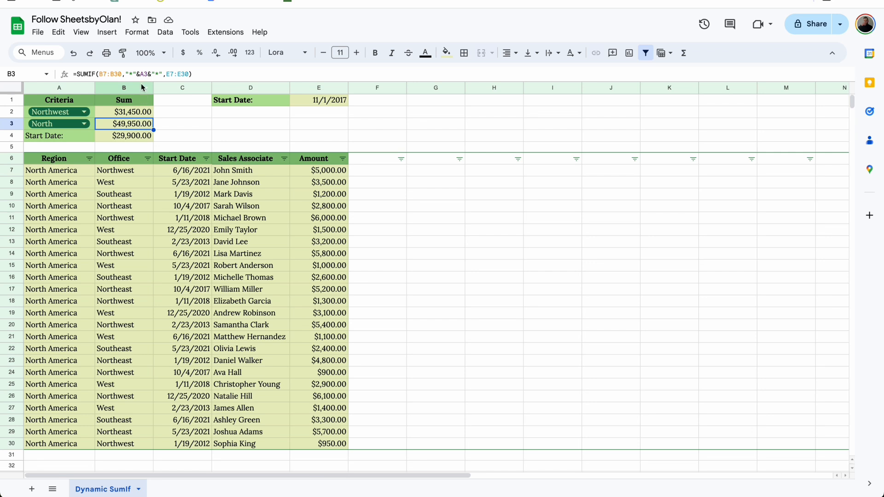
mouse_move(95, 125)
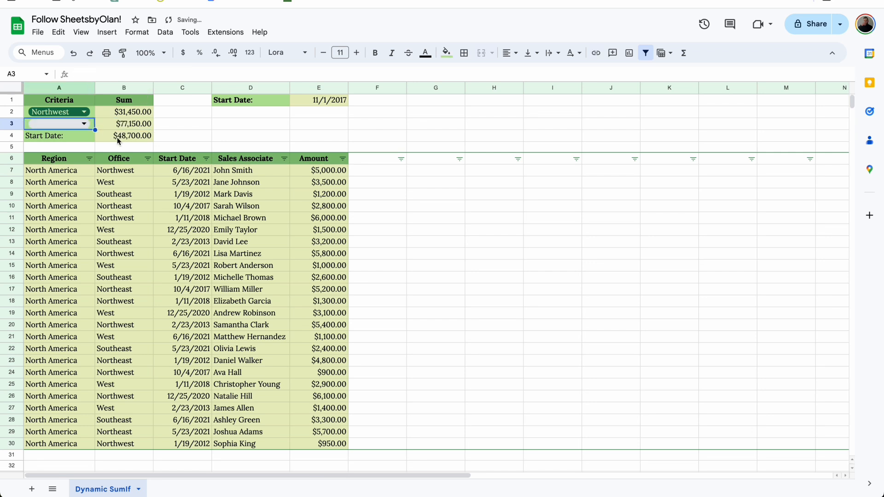
click(123, 135)
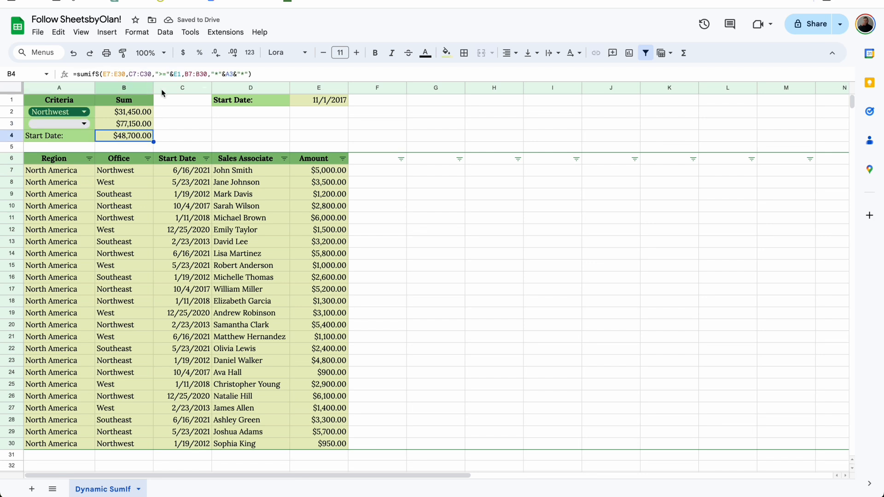
mouse_move(165, 81)
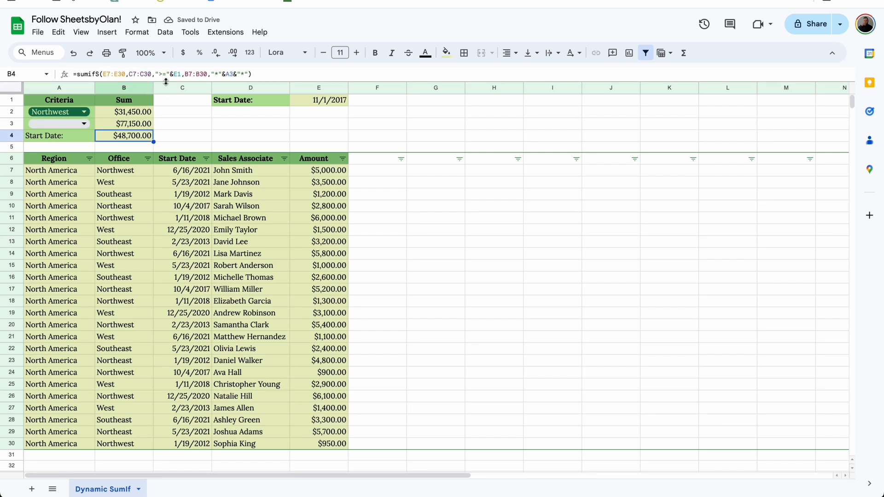
mouse_move(173, 97)
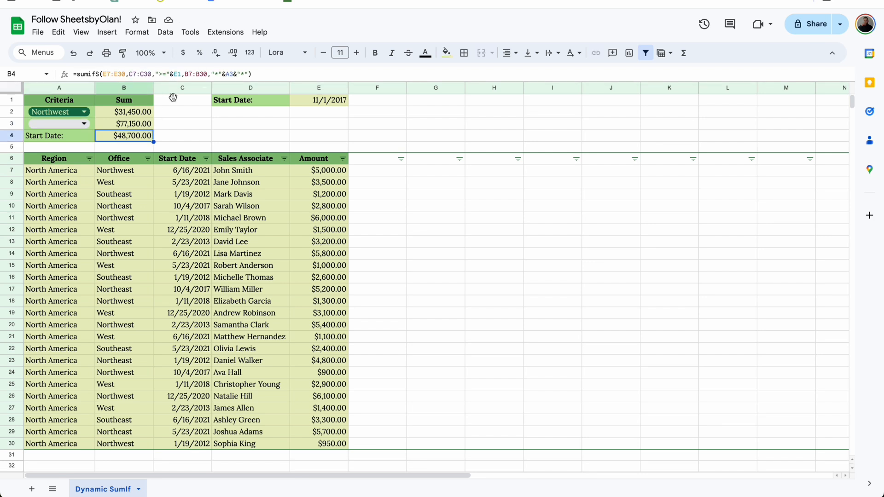
click(182, 146)
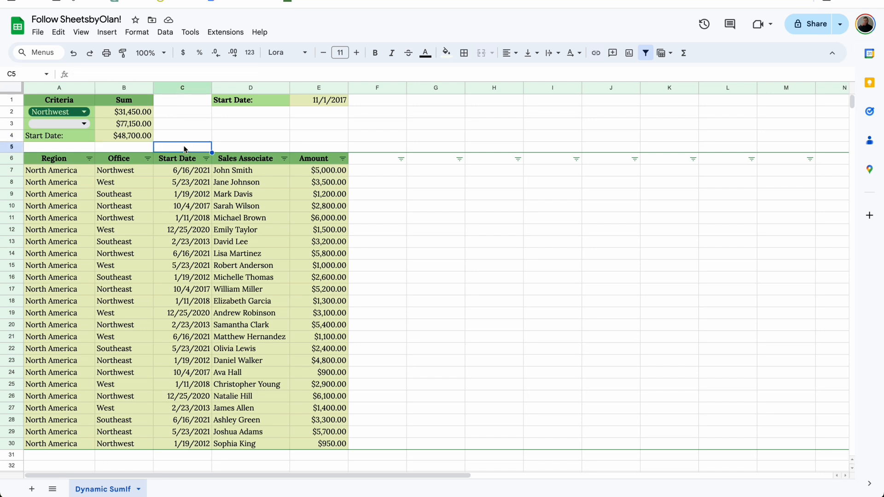